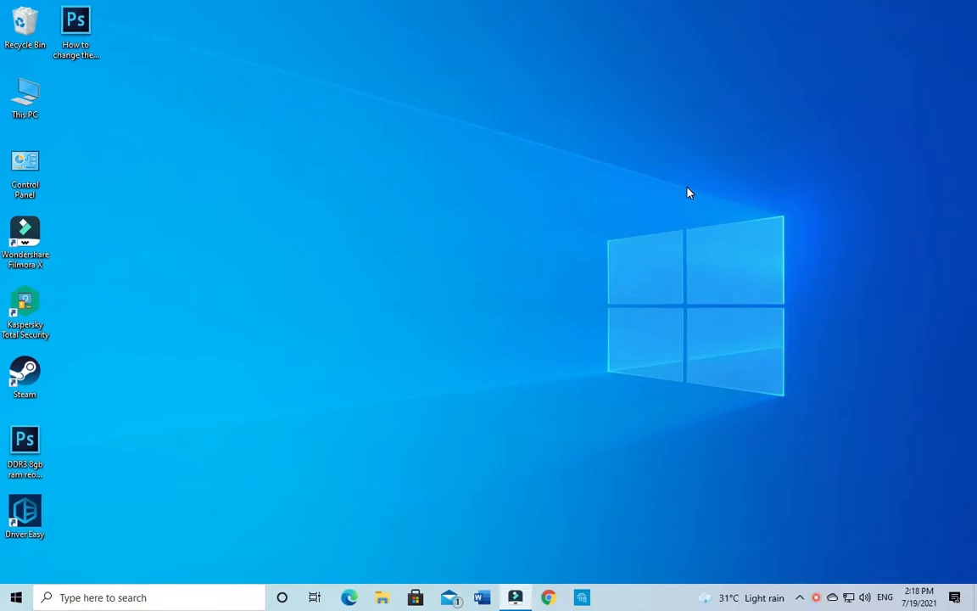
pyautogui.moveTo(695, 204)
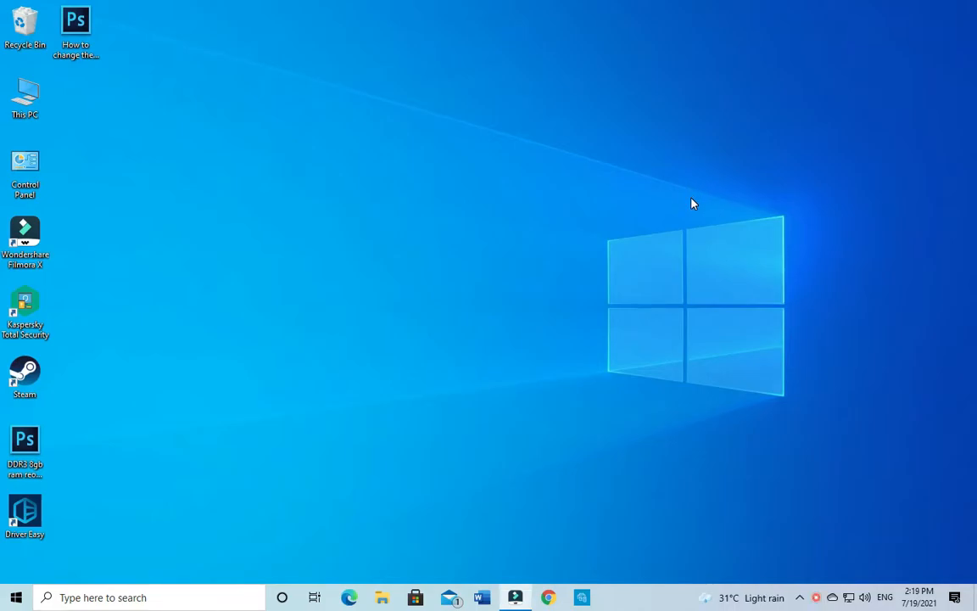
pyautogui.moveTo(709, 200)
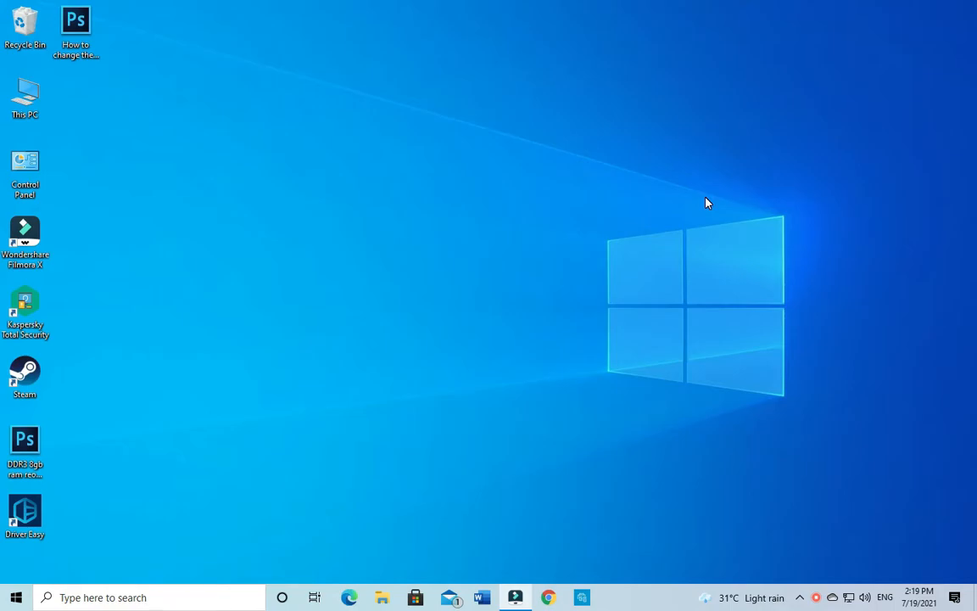
pyautogui.moveTo(696, 232)
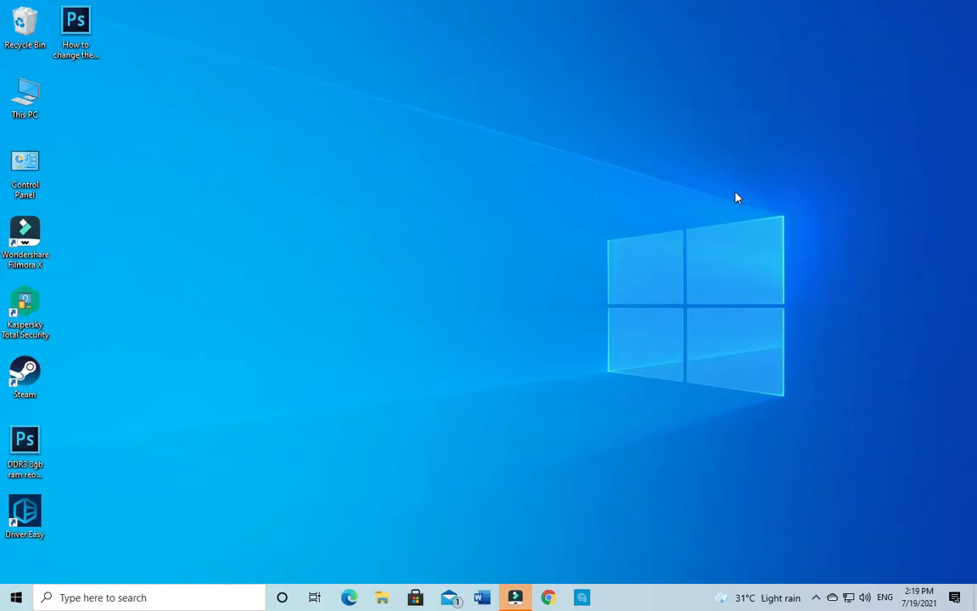
pyautogui.moveTo(492, 390)
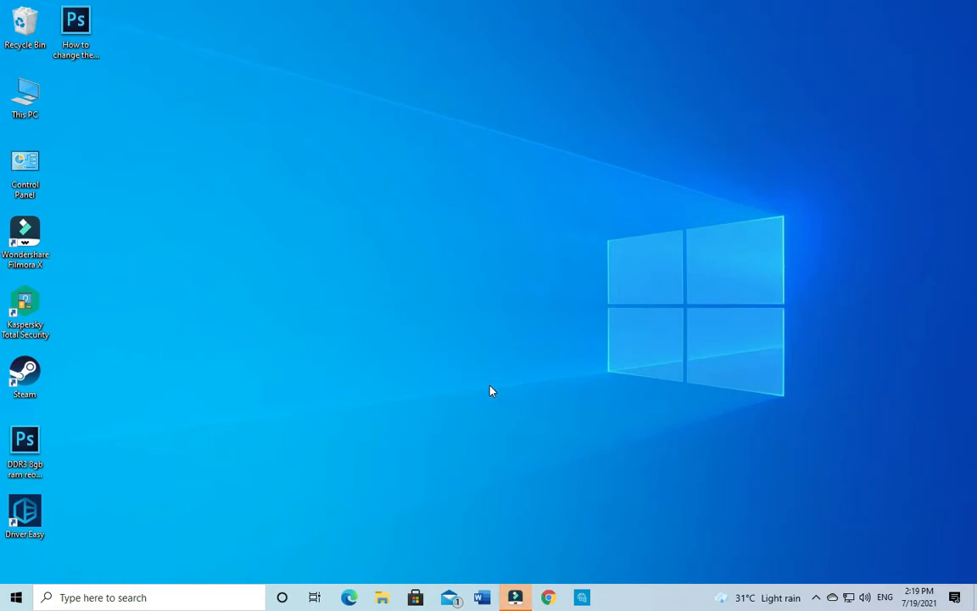
pyautogui.moveTo(367, 387)
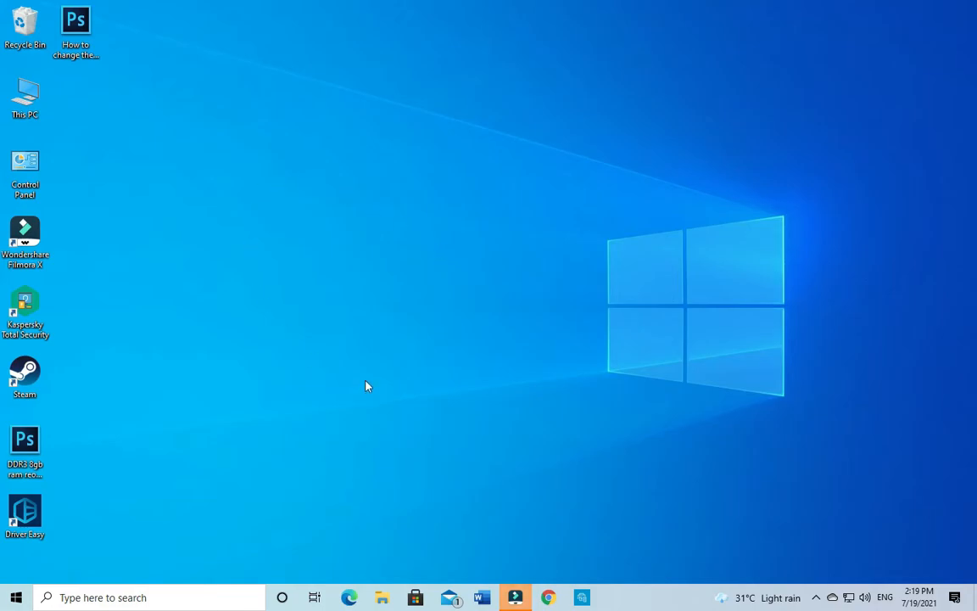
pyautogui.moveTo(574, 346)
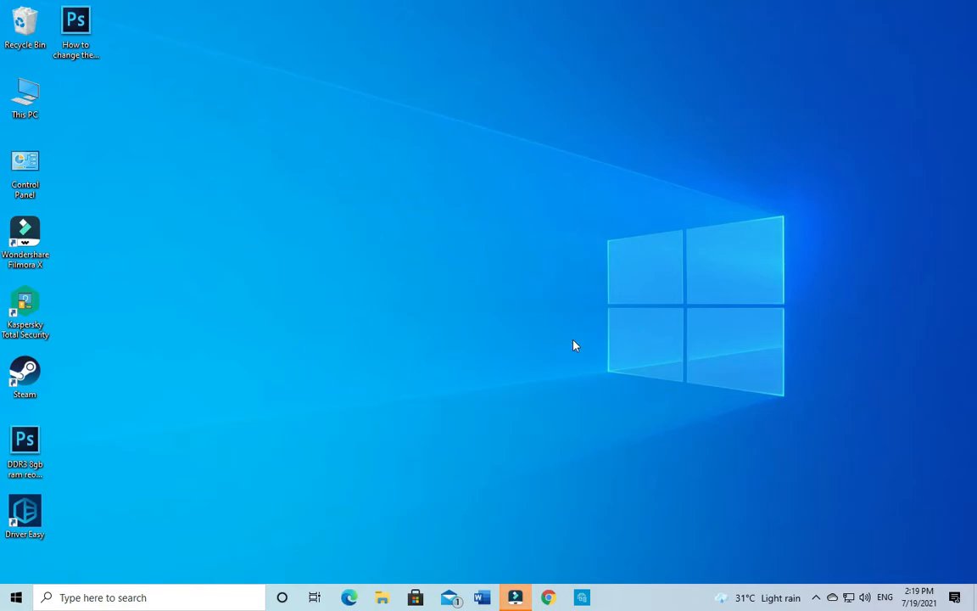
pyautogui.moveTo(659, 568)
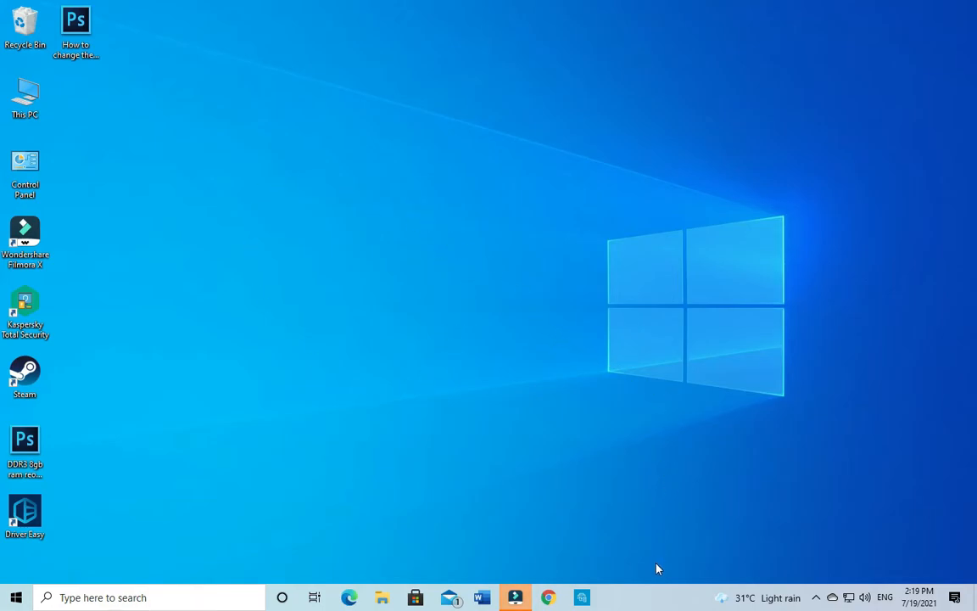
pyautogui.moveTo(655, 599)
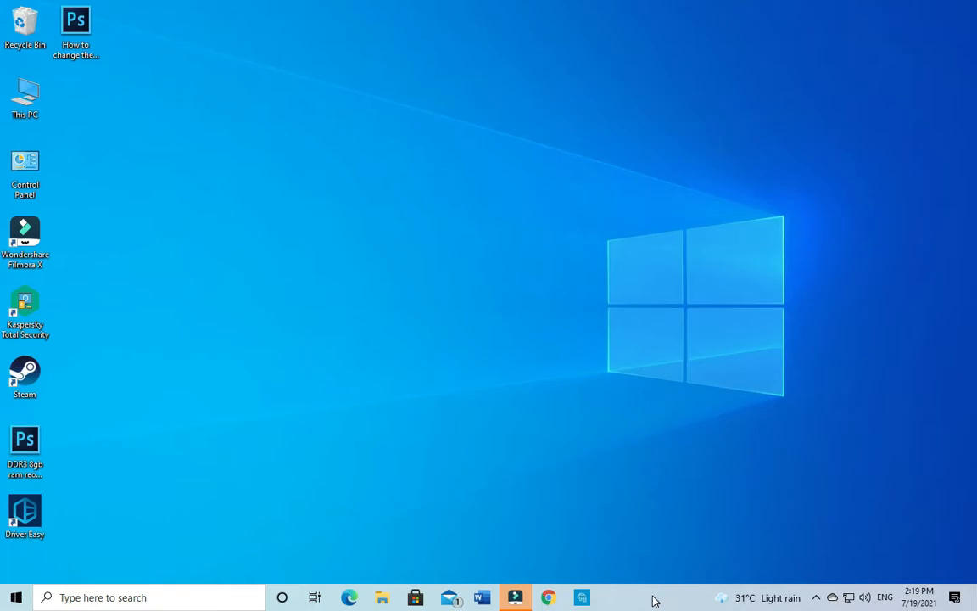
# Launch Task Manager from the taskbar context menu to see running processes
pyautogui.rightClick(653, 600)
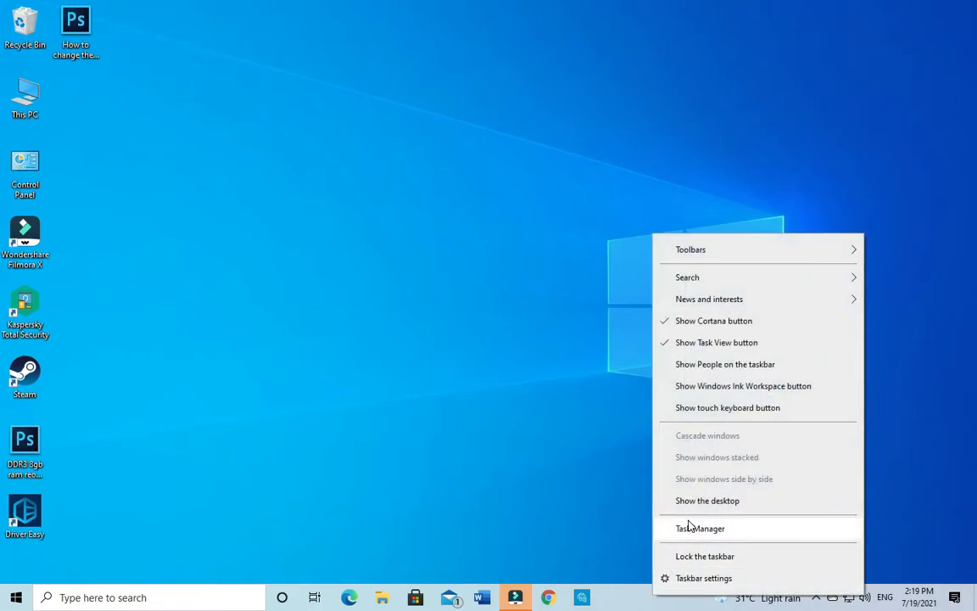
pyautogui.click(702, 527)
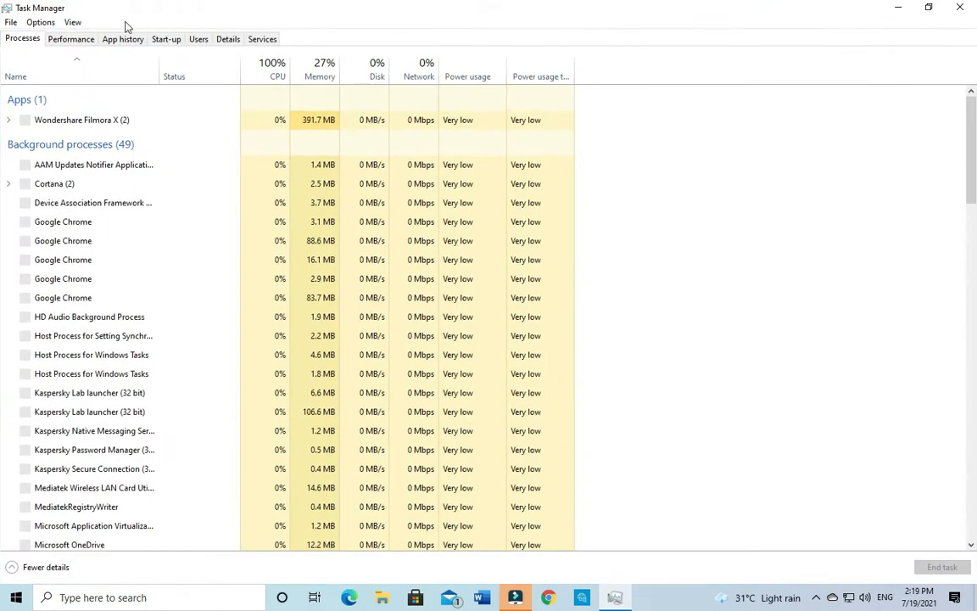
# Review the Intel Core i5 CPU 760 in Performance, then show the 16.0 GB DDR3 memory details
pyautogui.click(71, 39)
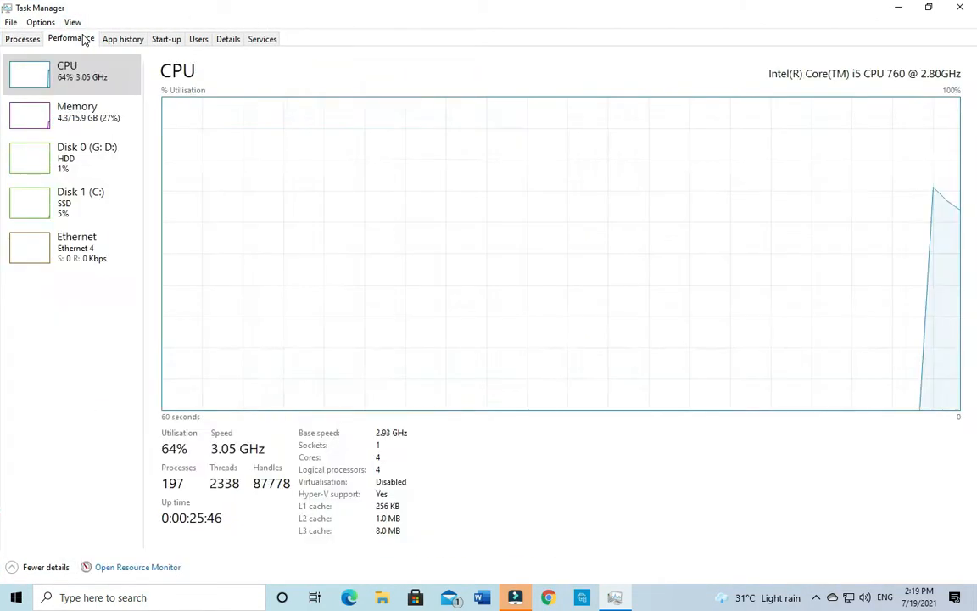
pyautogui.moveTo(730, 83)
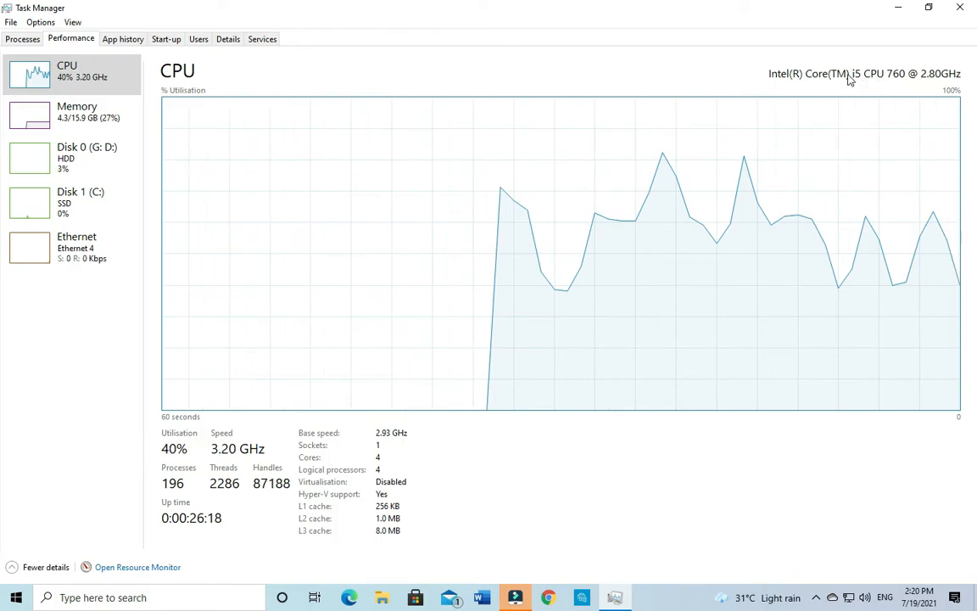
pyautogui.moveTo(893, 108)
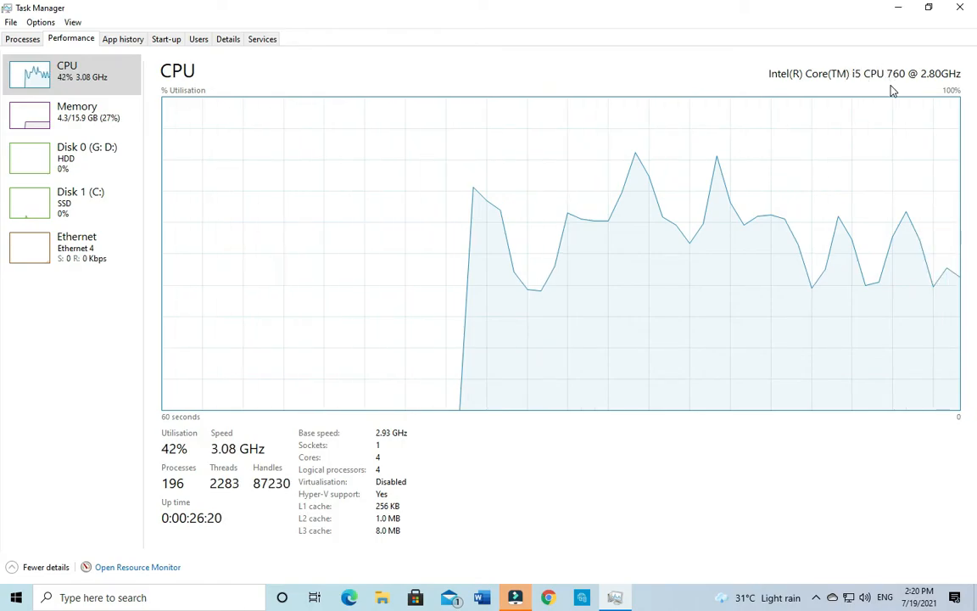
pyautogui.moveTo(534, 58)
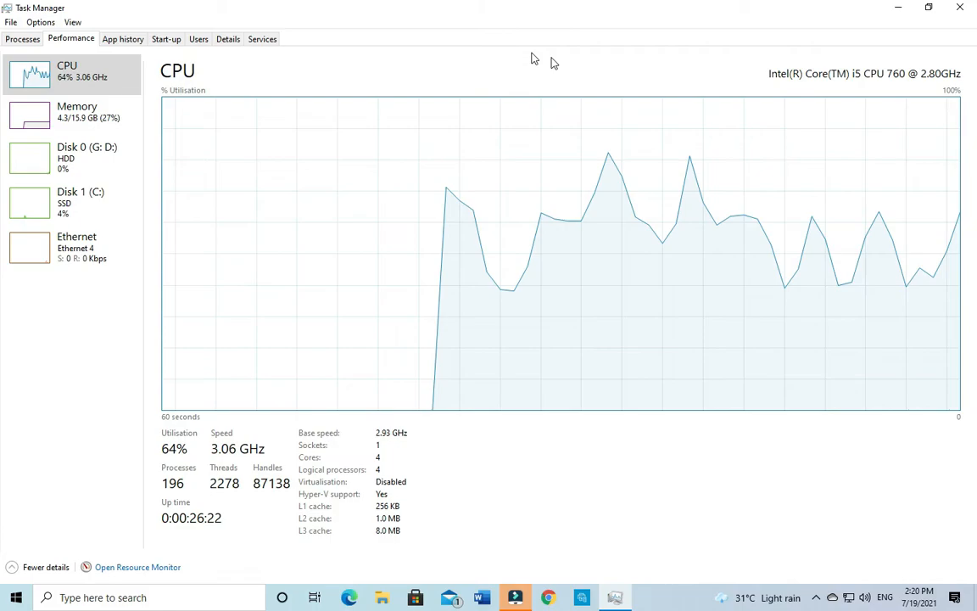
pyautogui.click(76, 112)
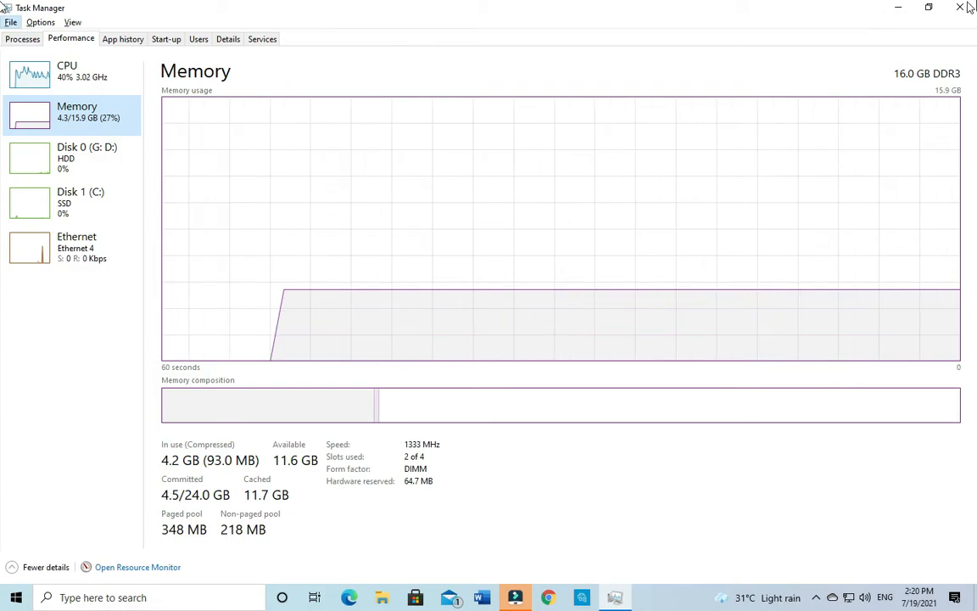
pyautogui.click(960, 7)
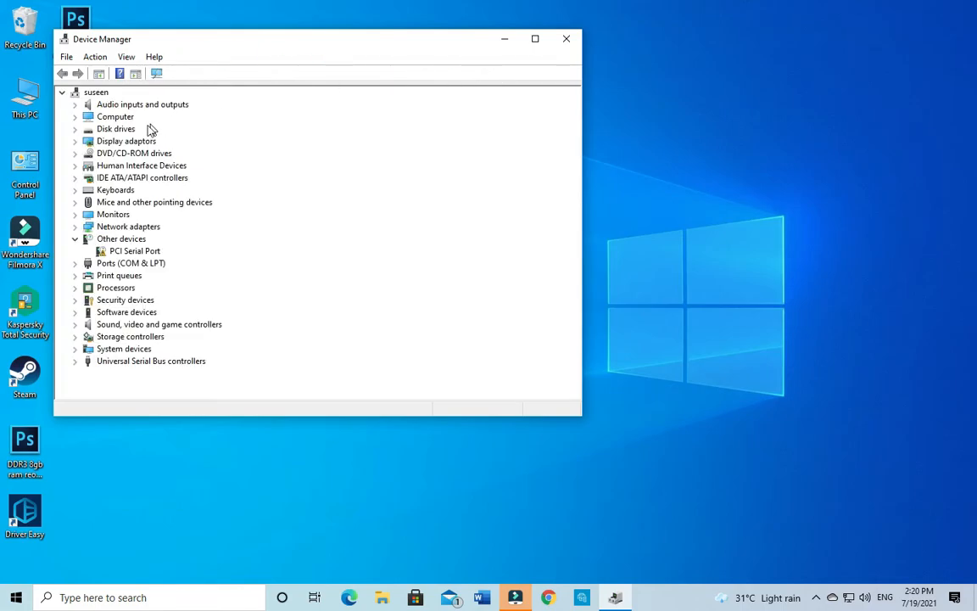
pyautogui.moveTo(76, 143)
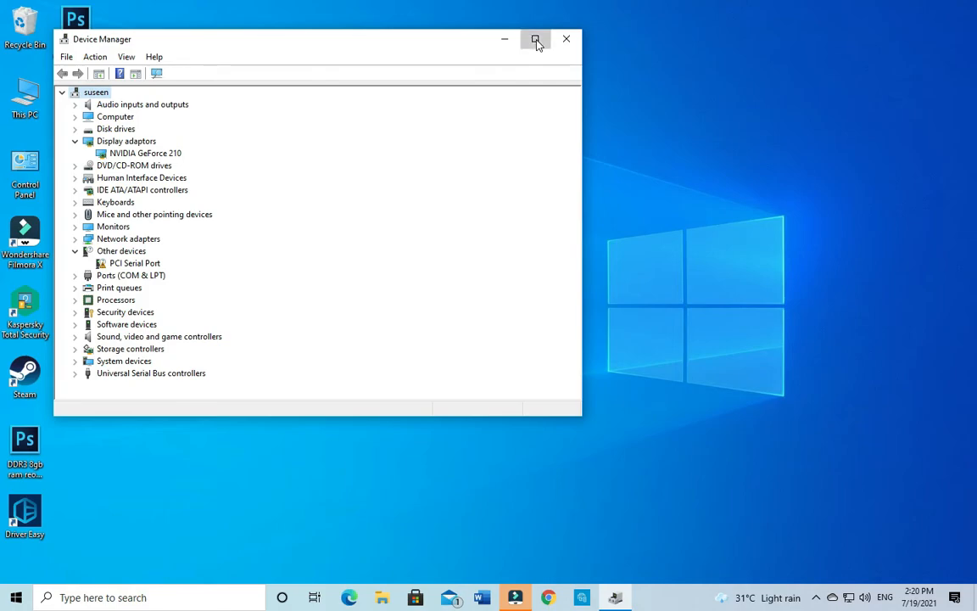
# Maximize Device Manager and expand Display adaptors to reveal the NVIDIA GeForce 210
pyautogui.click(536, 39)
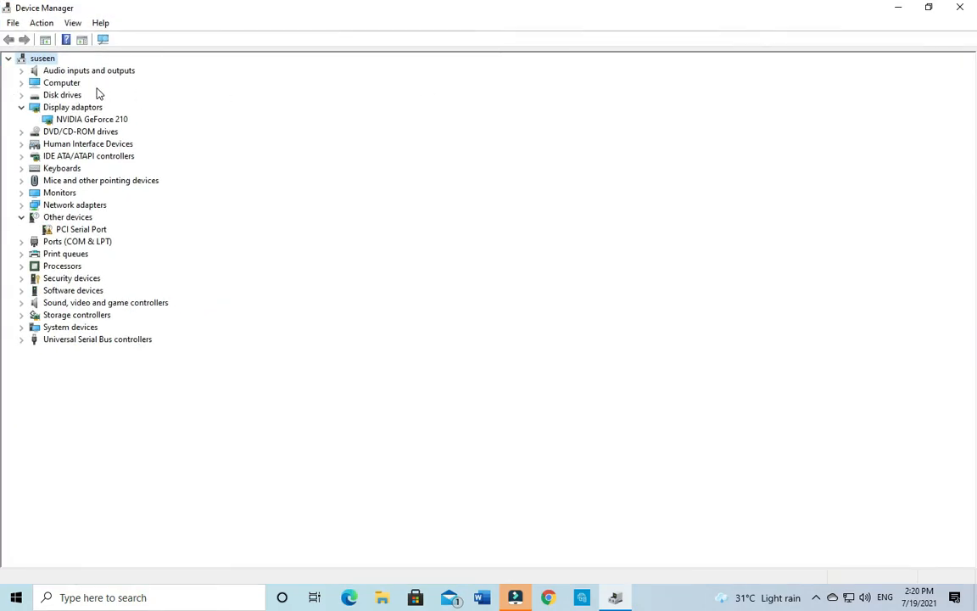
pyautogui.moveTo(618, 563)
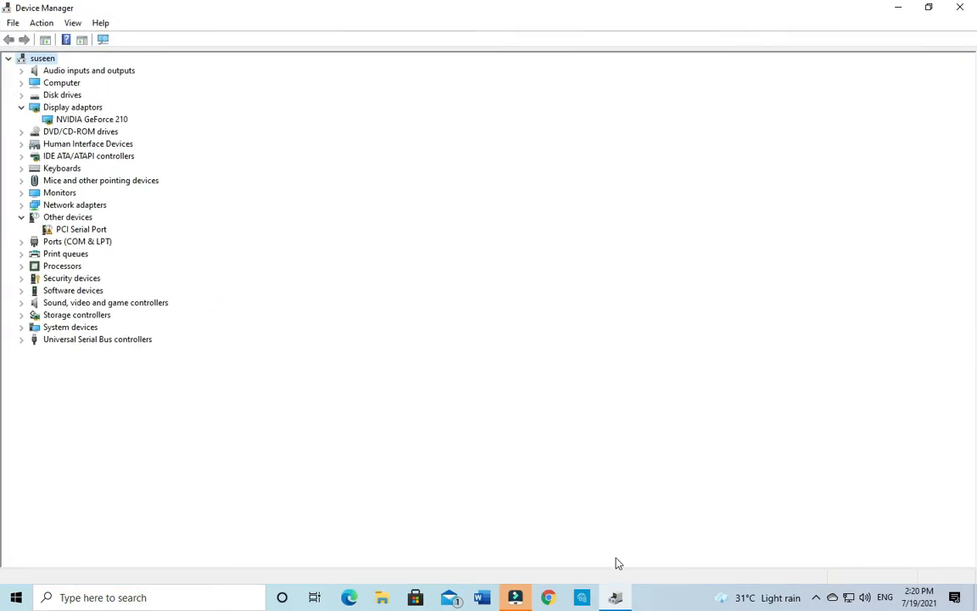
pyautogui.moveTo(818, 604)
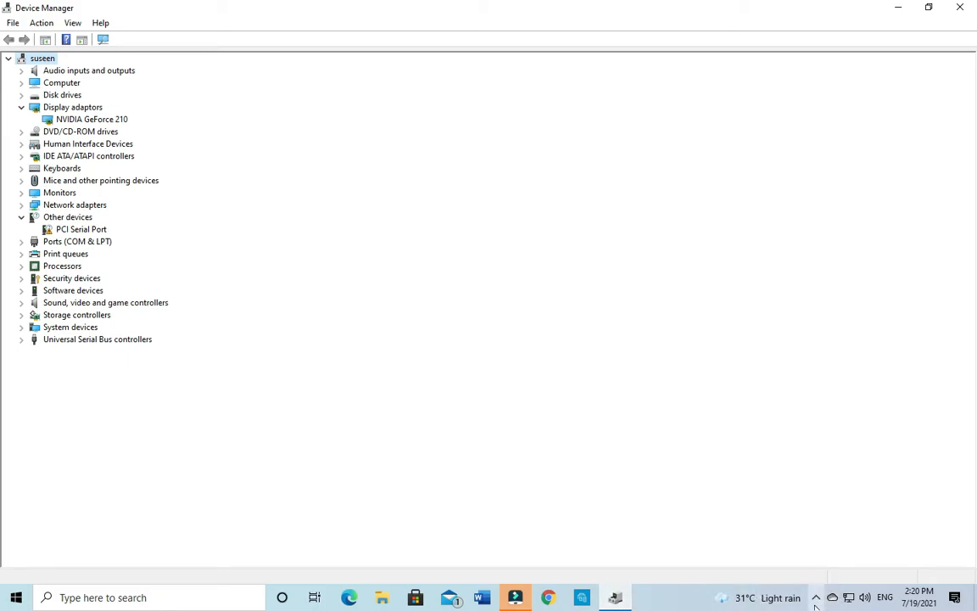
pyautogui.click(821, 597)
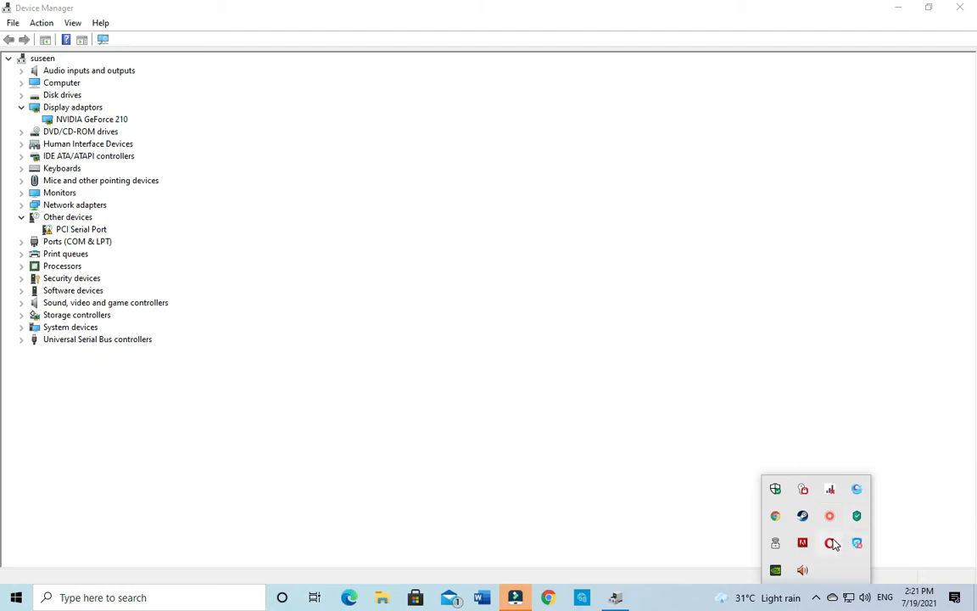
pyautogui.rightClick(830, 543)
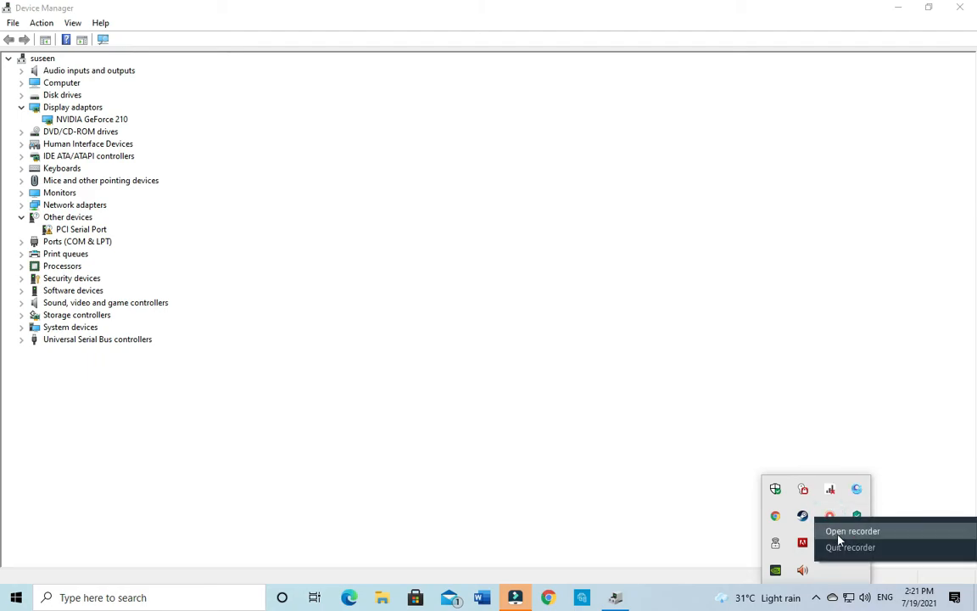
pyautogui.click(852, 530)
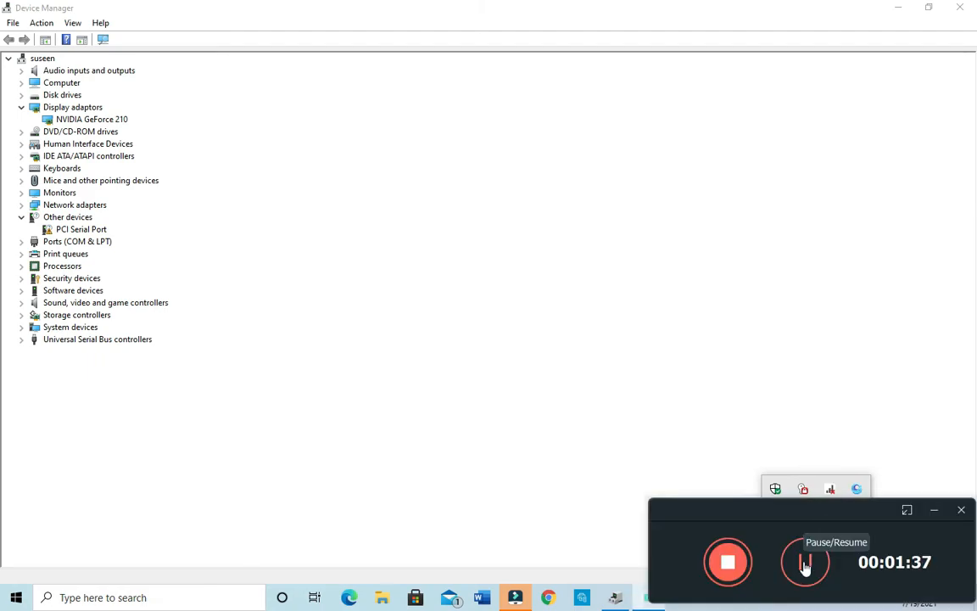